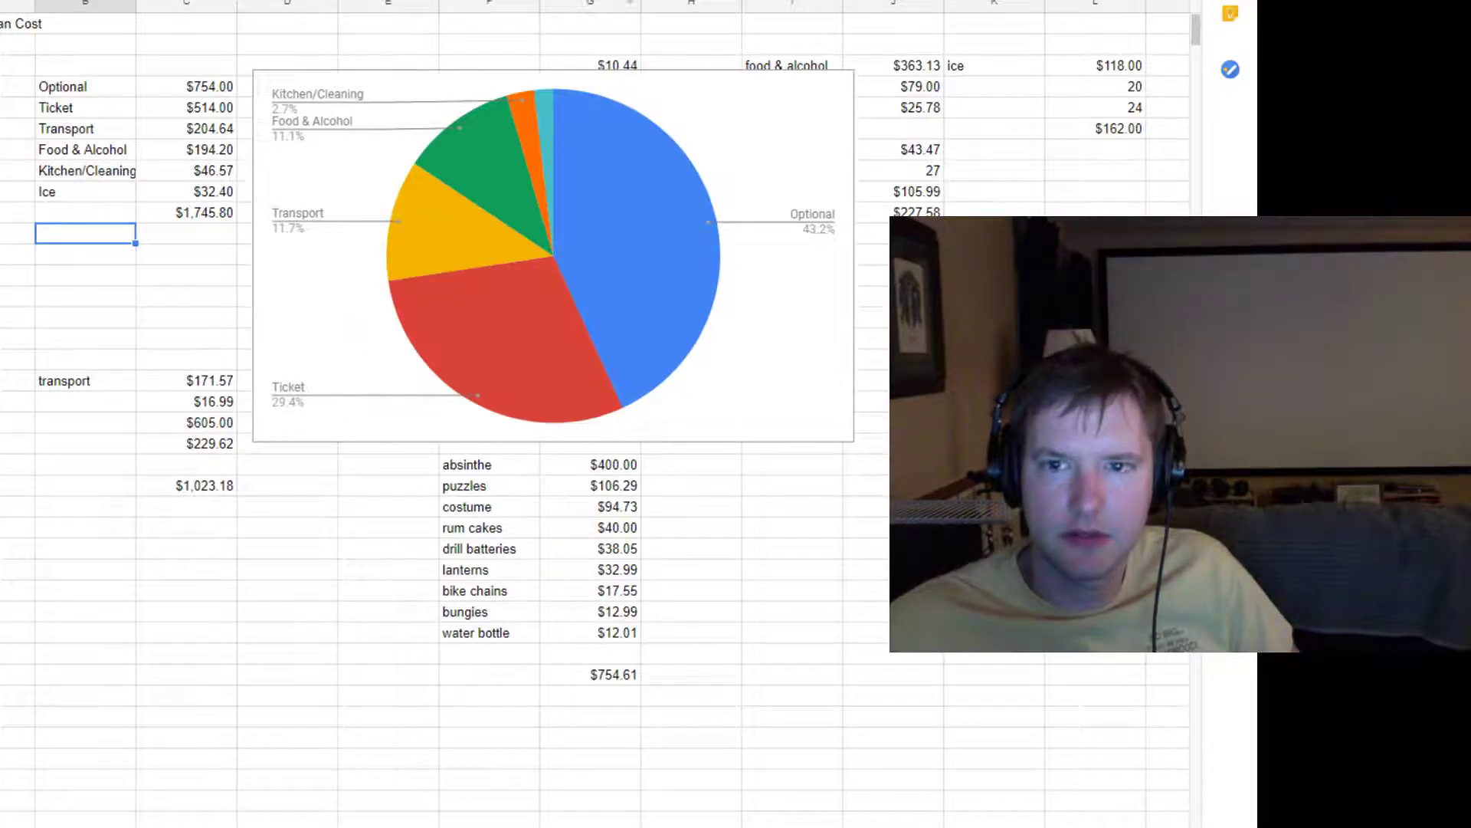
mouse_move(392, 83)
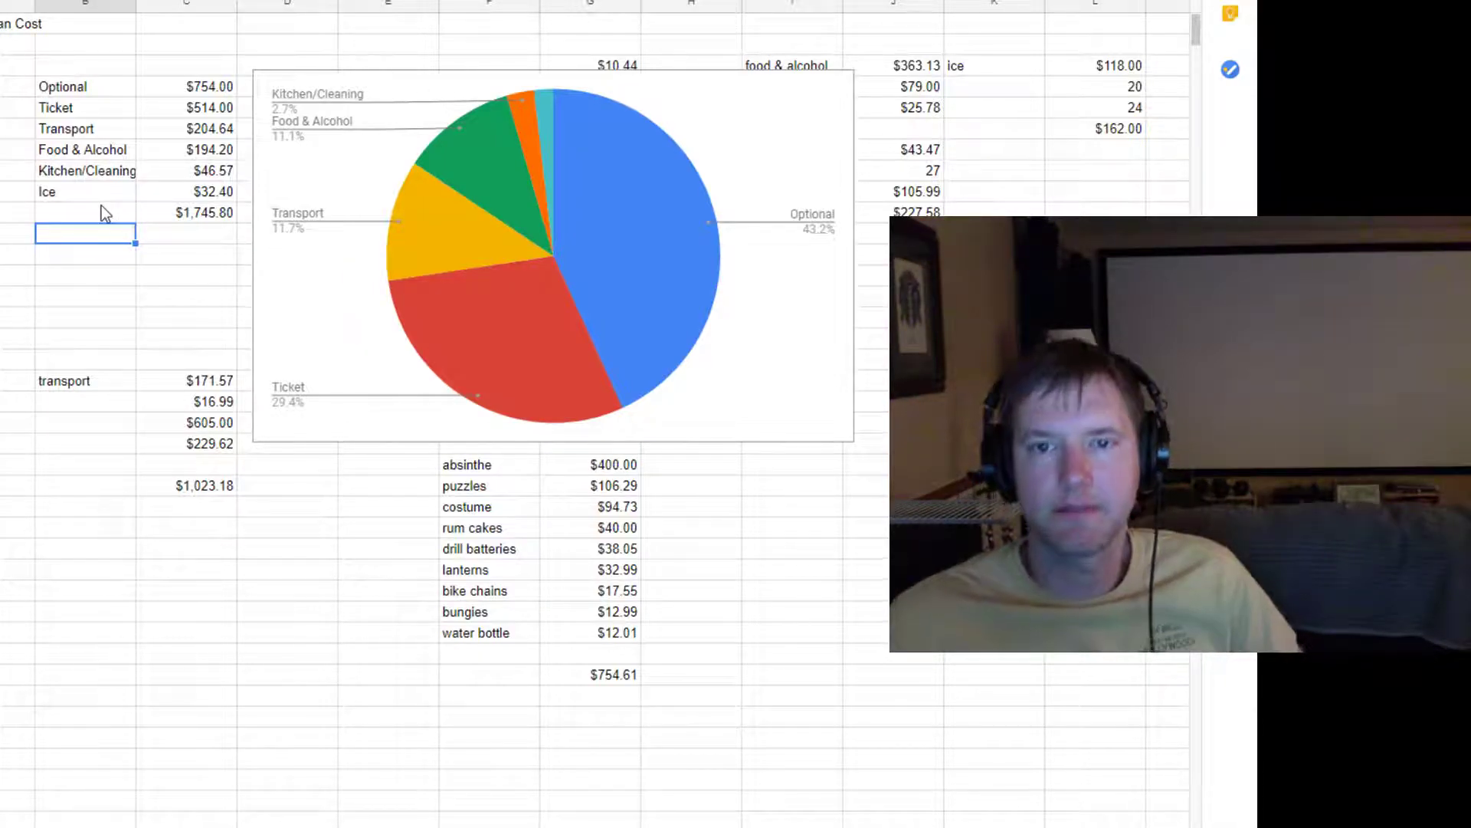
mouse_move(141, 120)
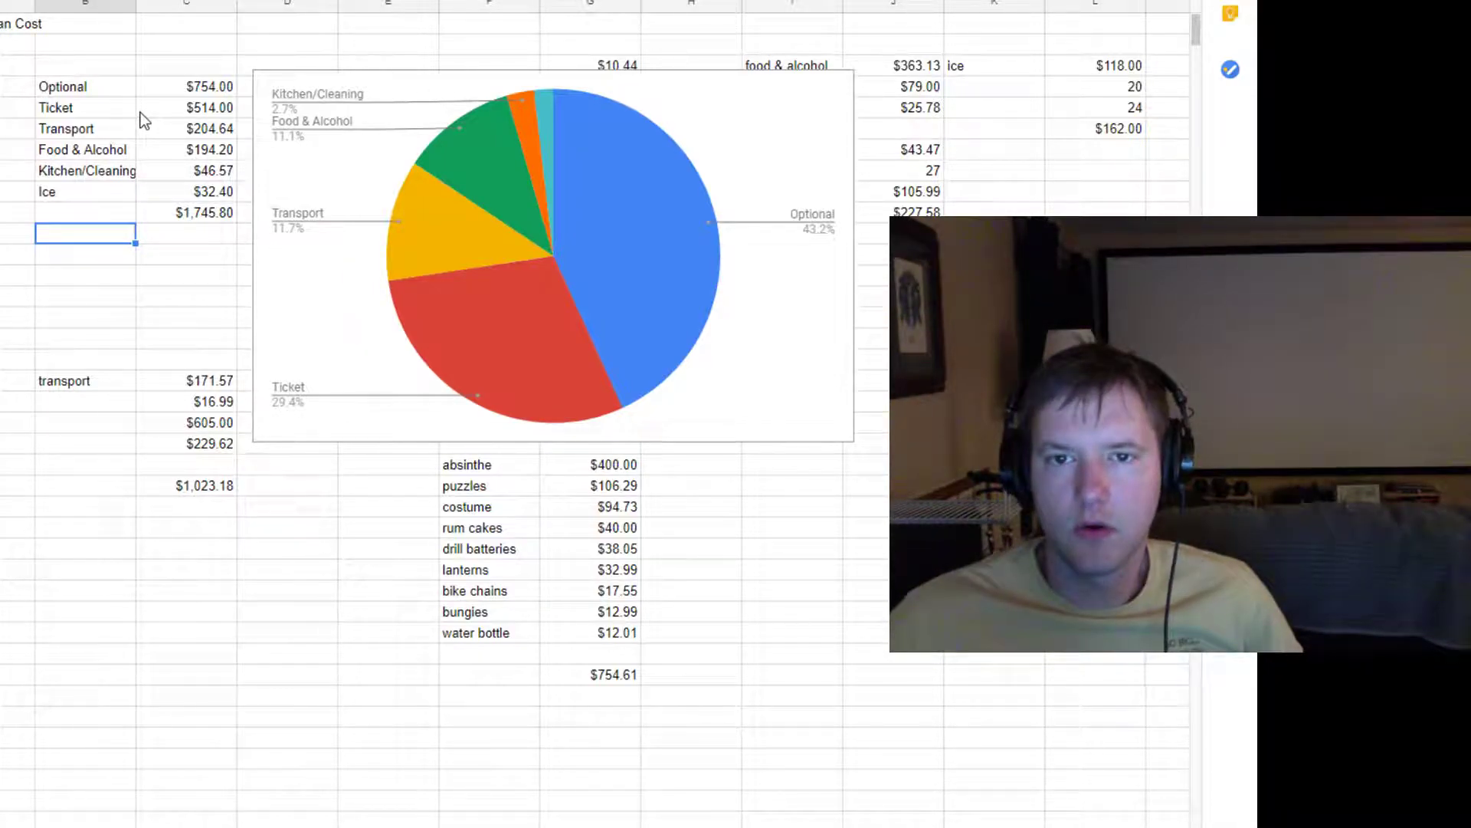
mouse_move(230, 120)
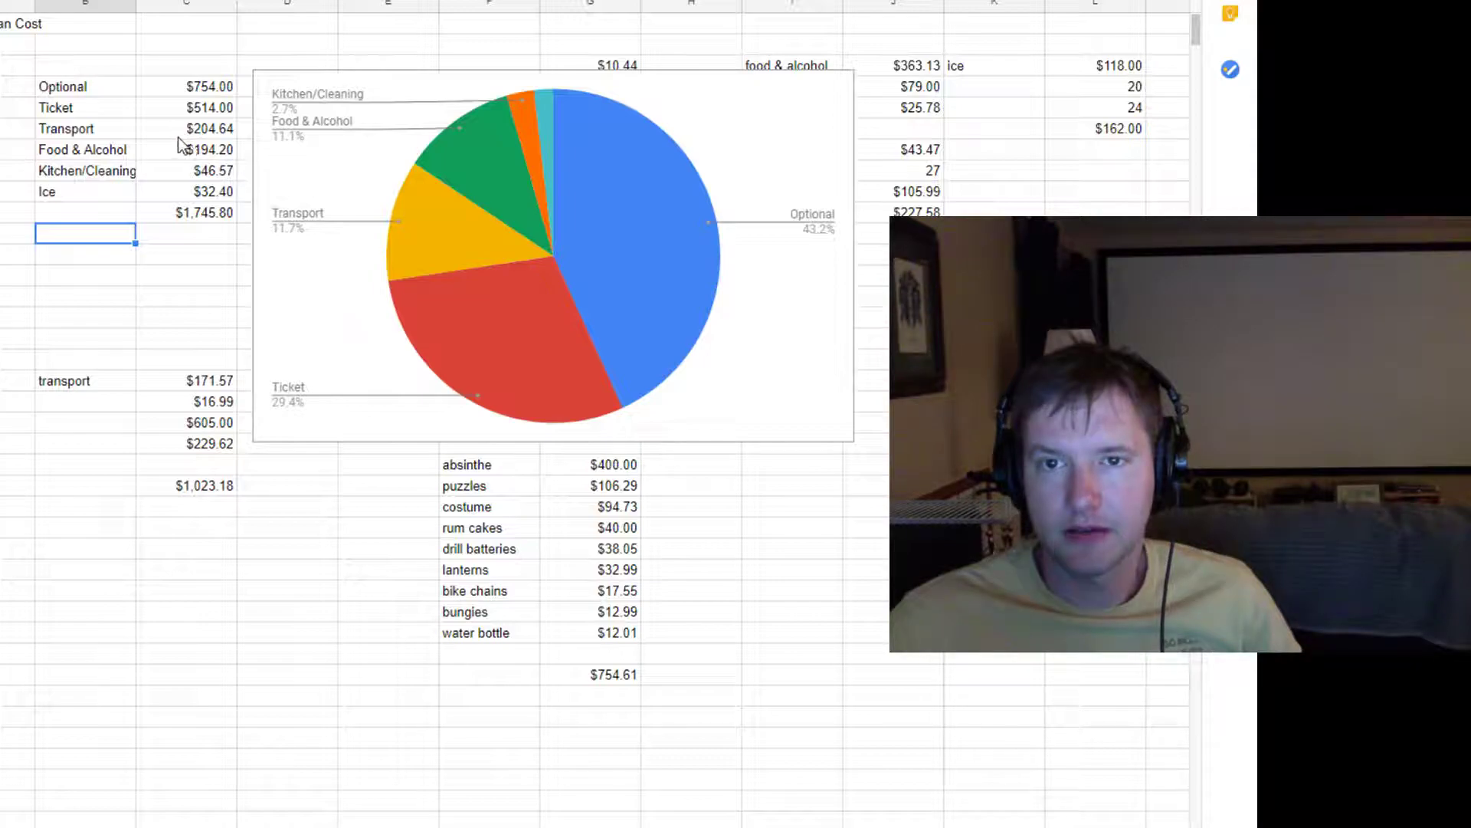
mouse_move(188, 172)
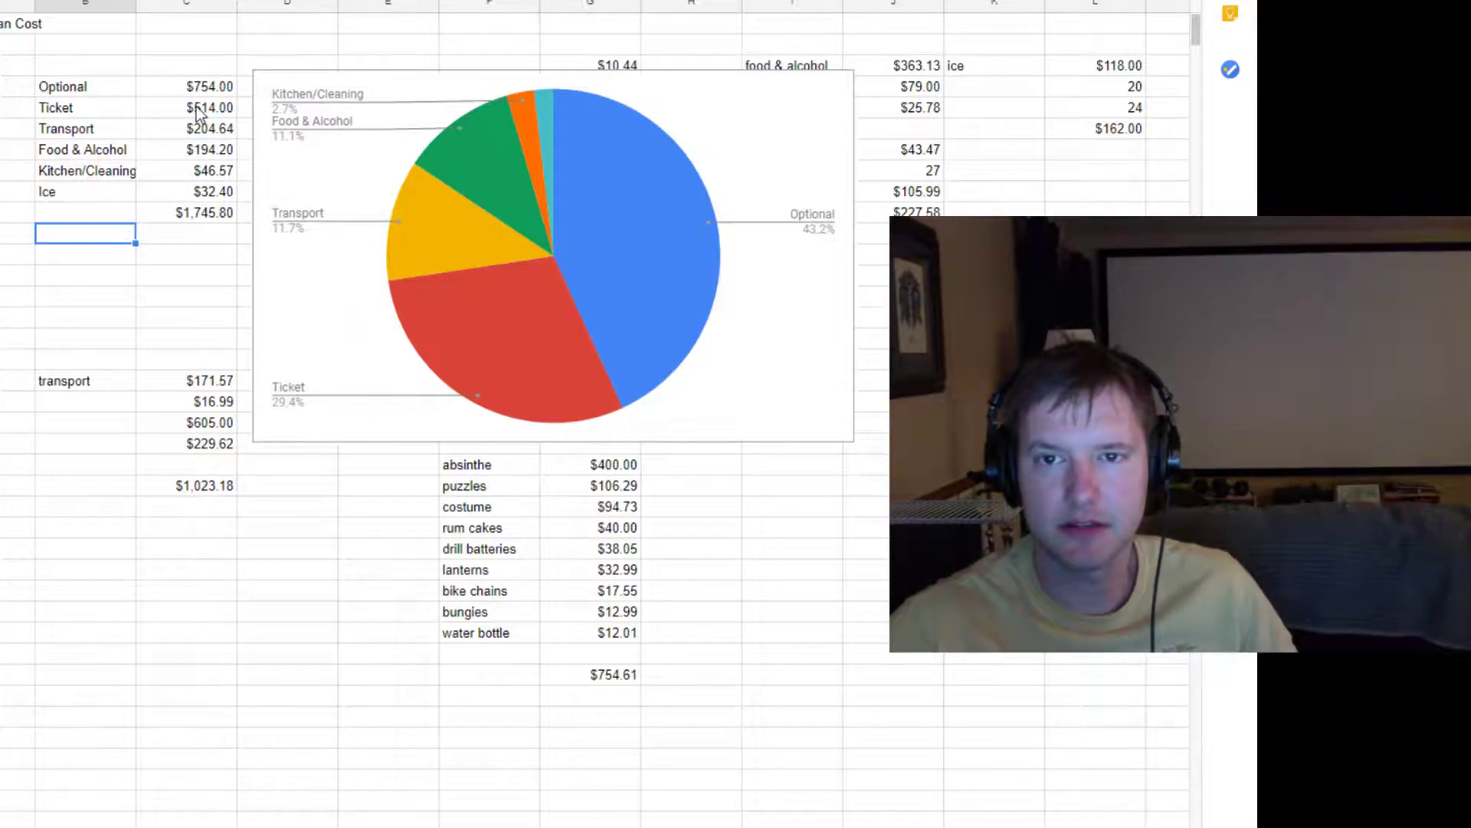
Step: Select the absinthe cost cell in the Optional purchases to raise it to $450
left_click(209, 107)
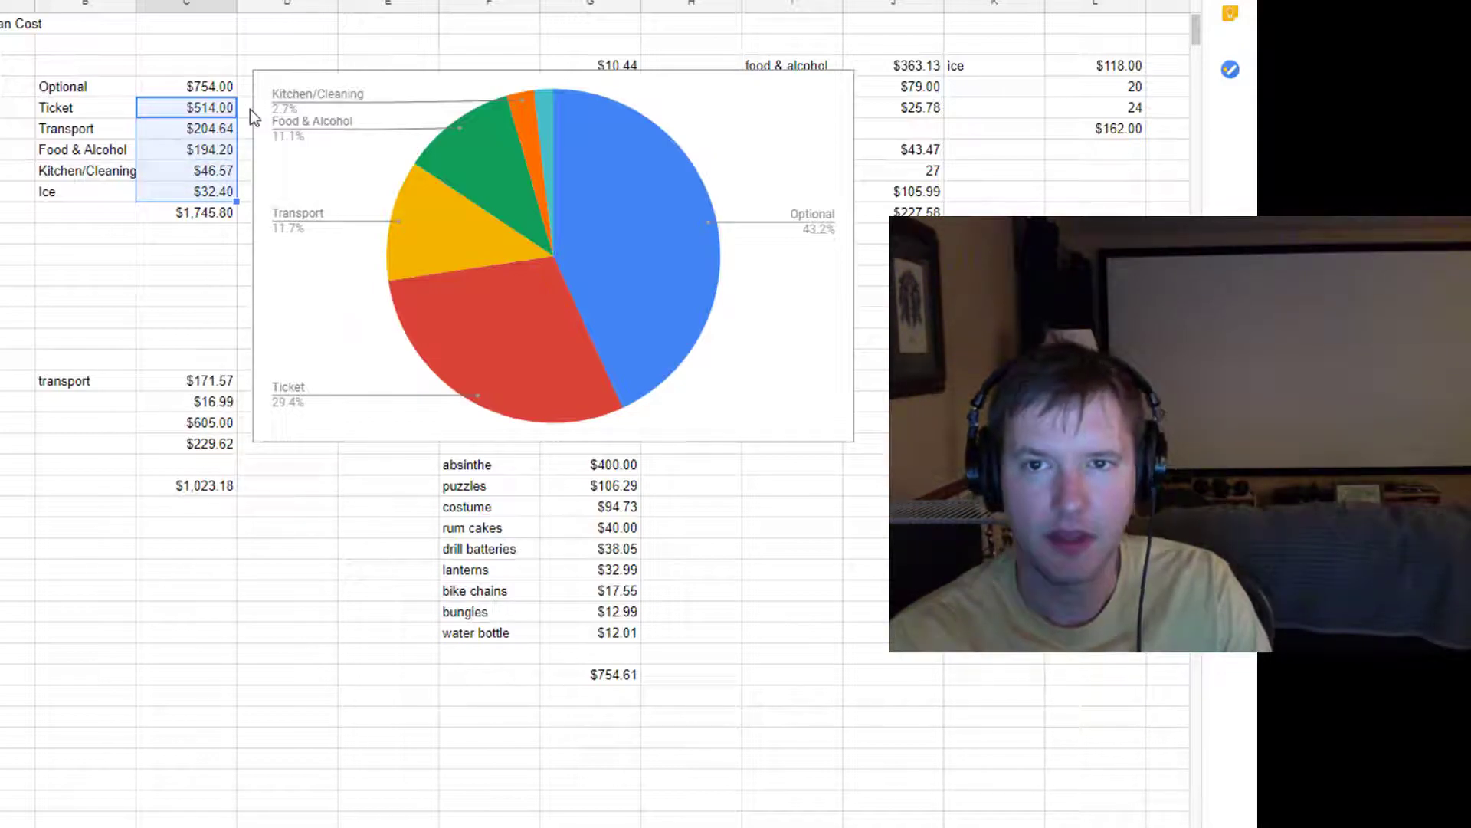
left_click(185, 87)
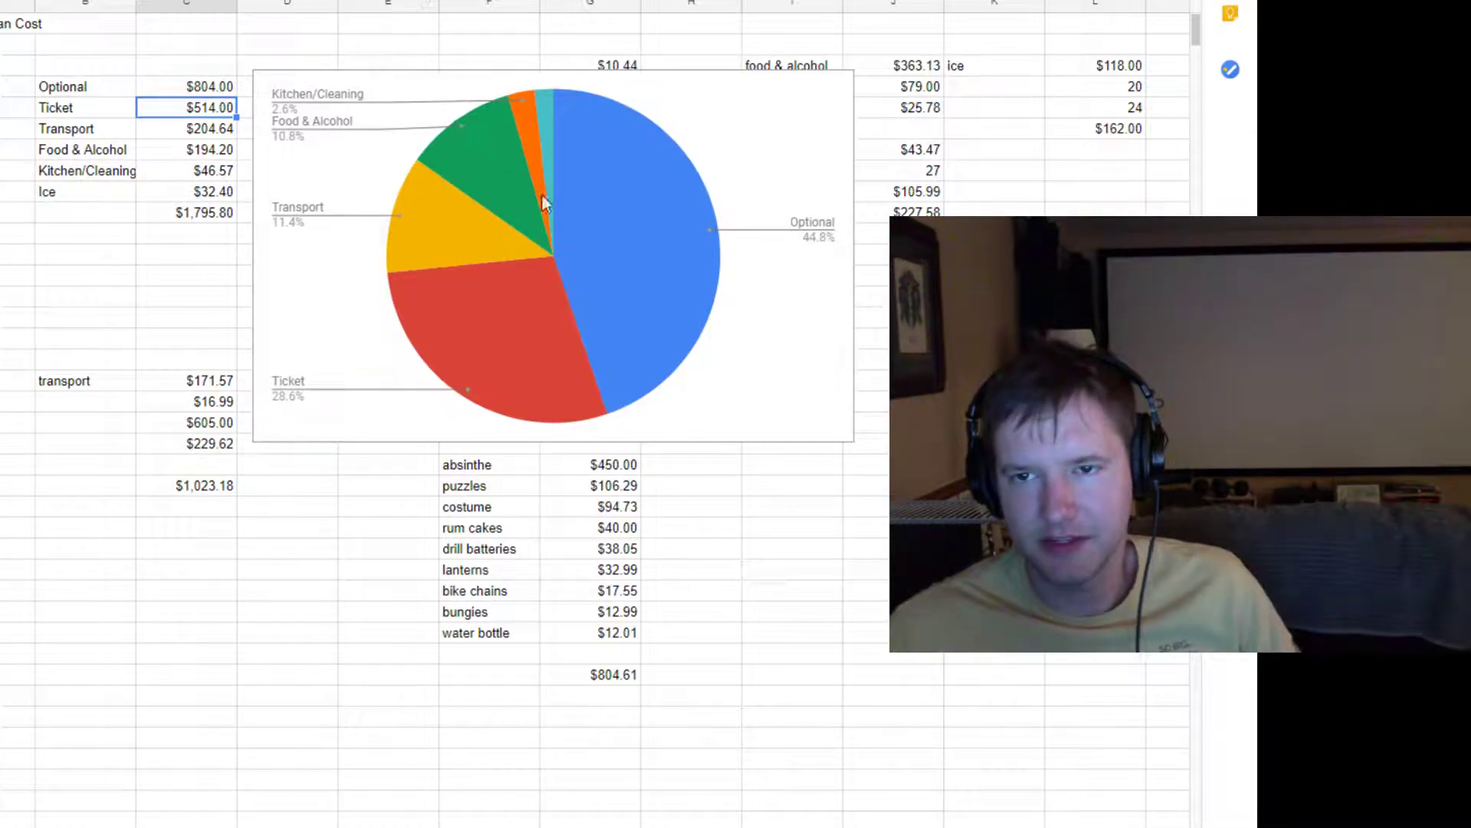
mouse_move(556, 184)
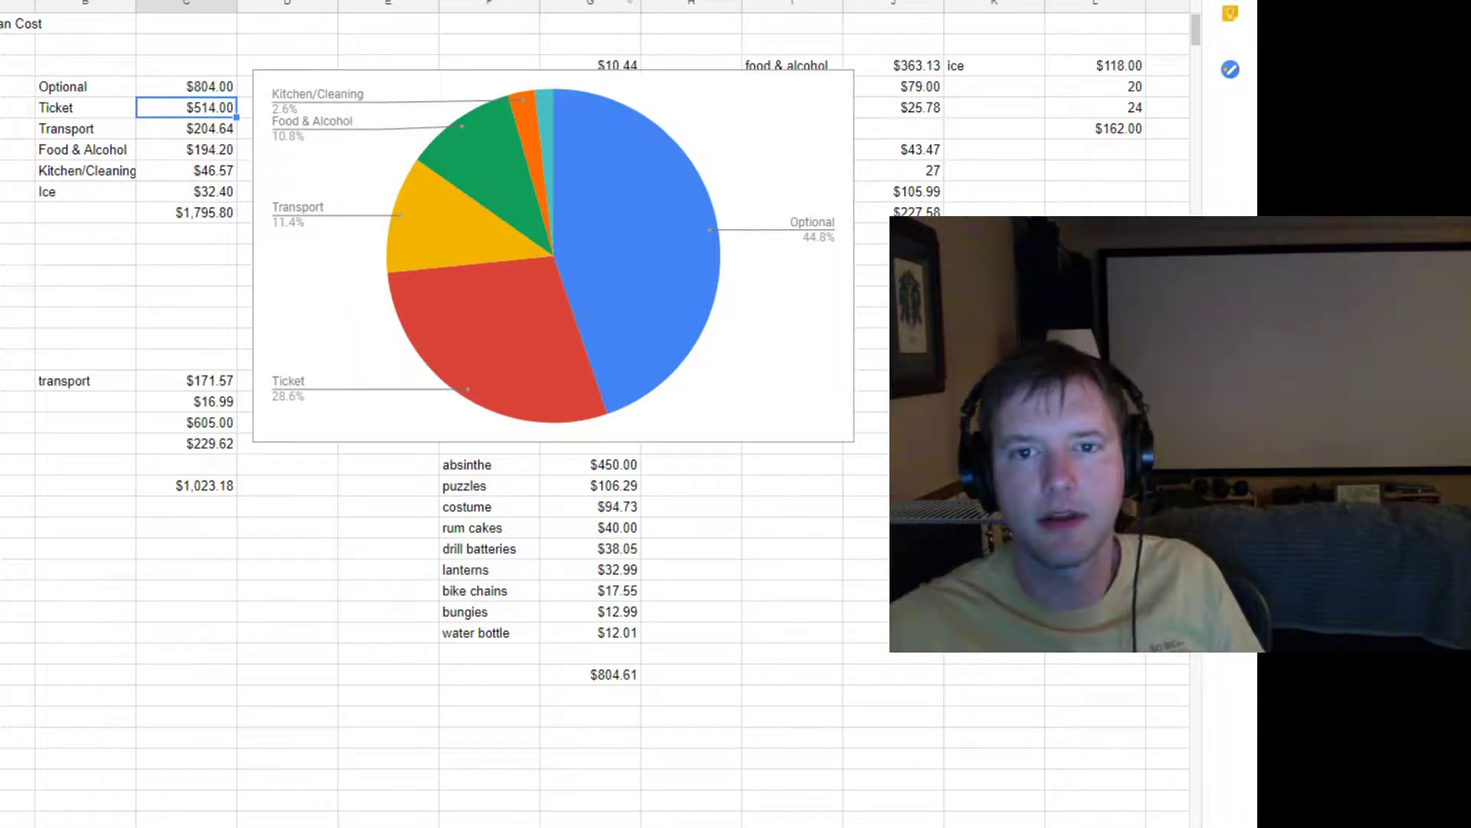
mouse_move(896, 177)
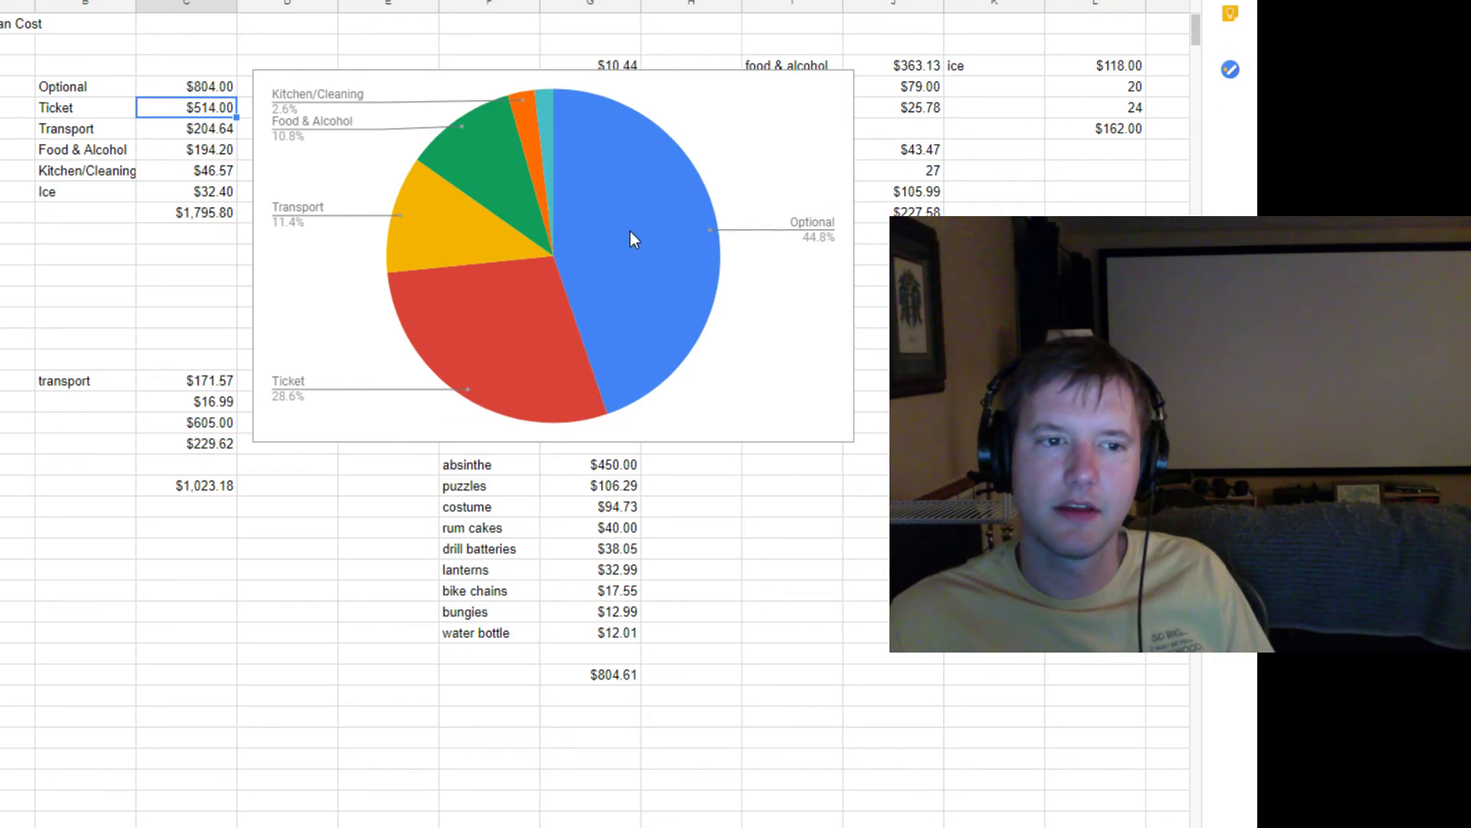
left_click(628, 237)
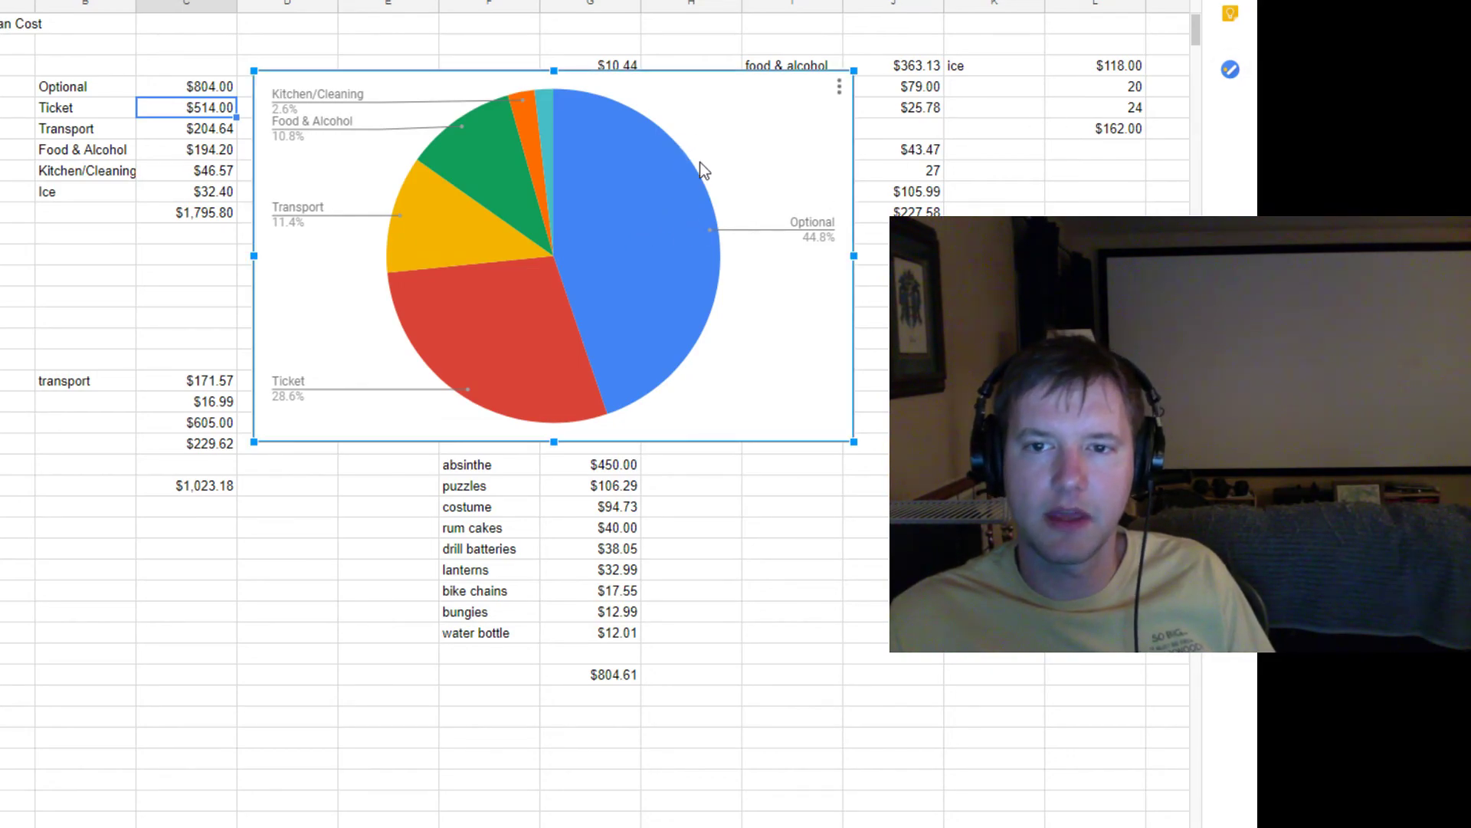
mouse_move(526, 323)
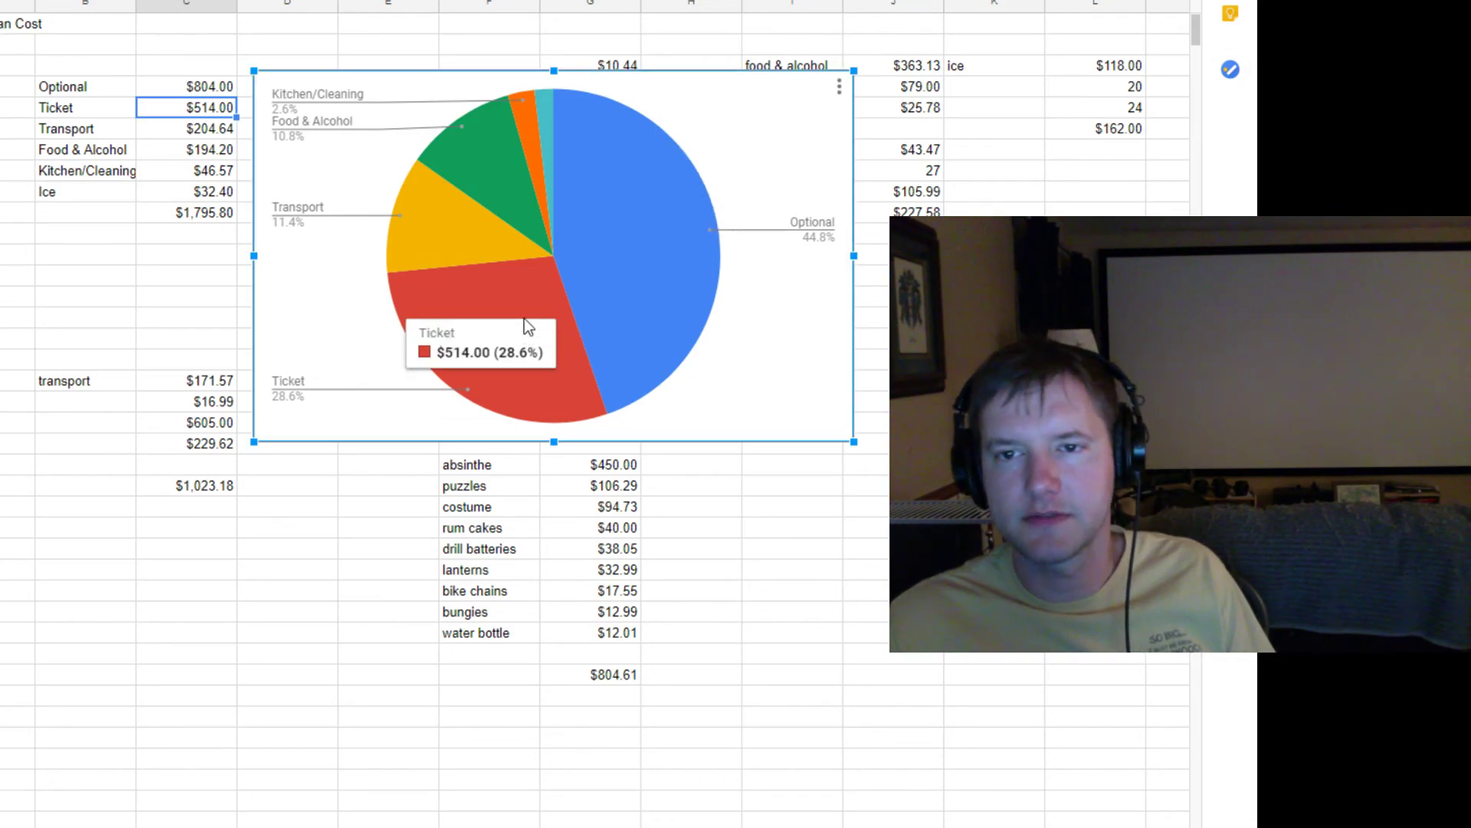
mouse_move(536, 141)
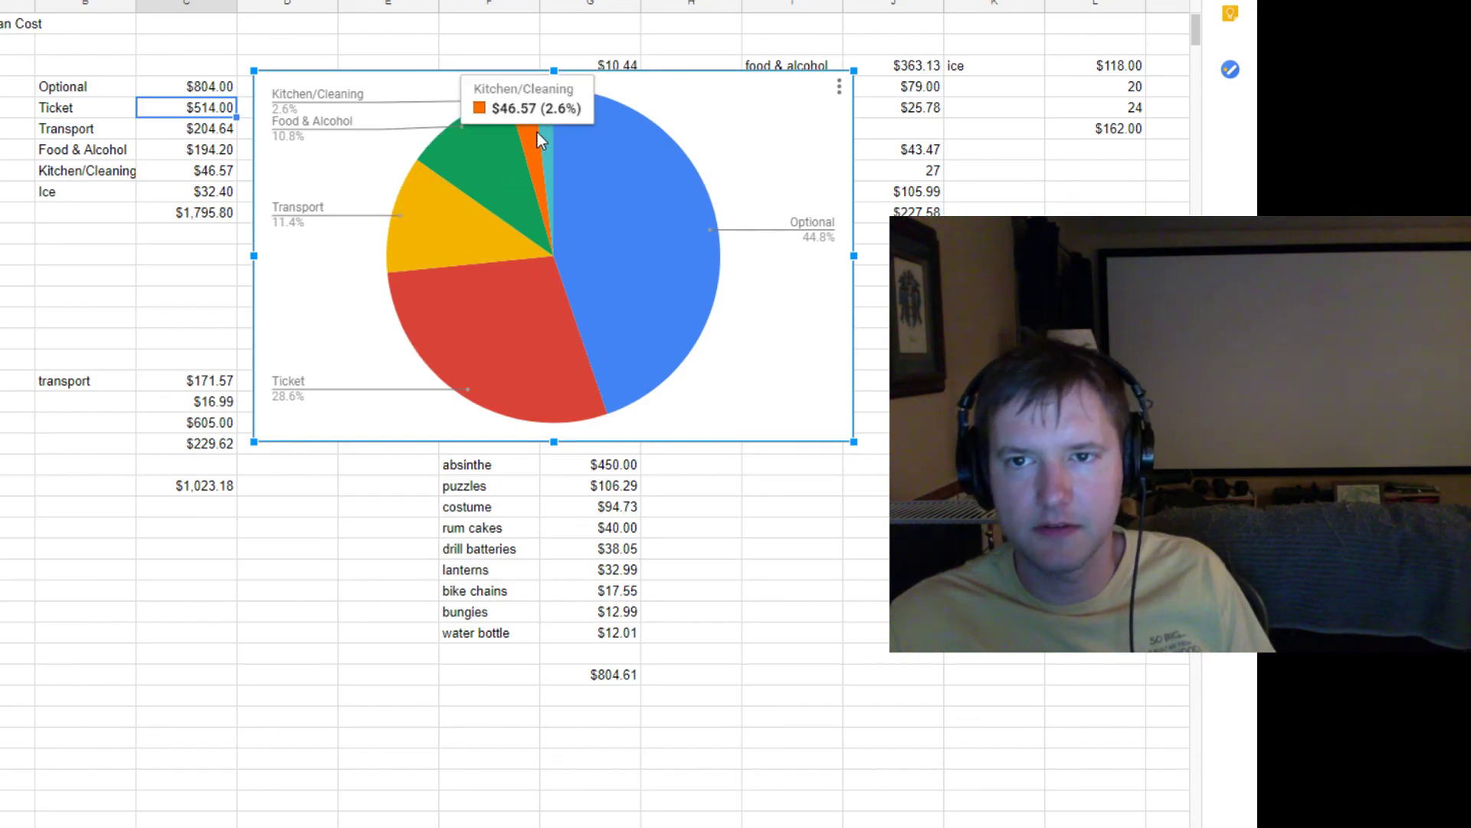
mouse_move(549, 155)
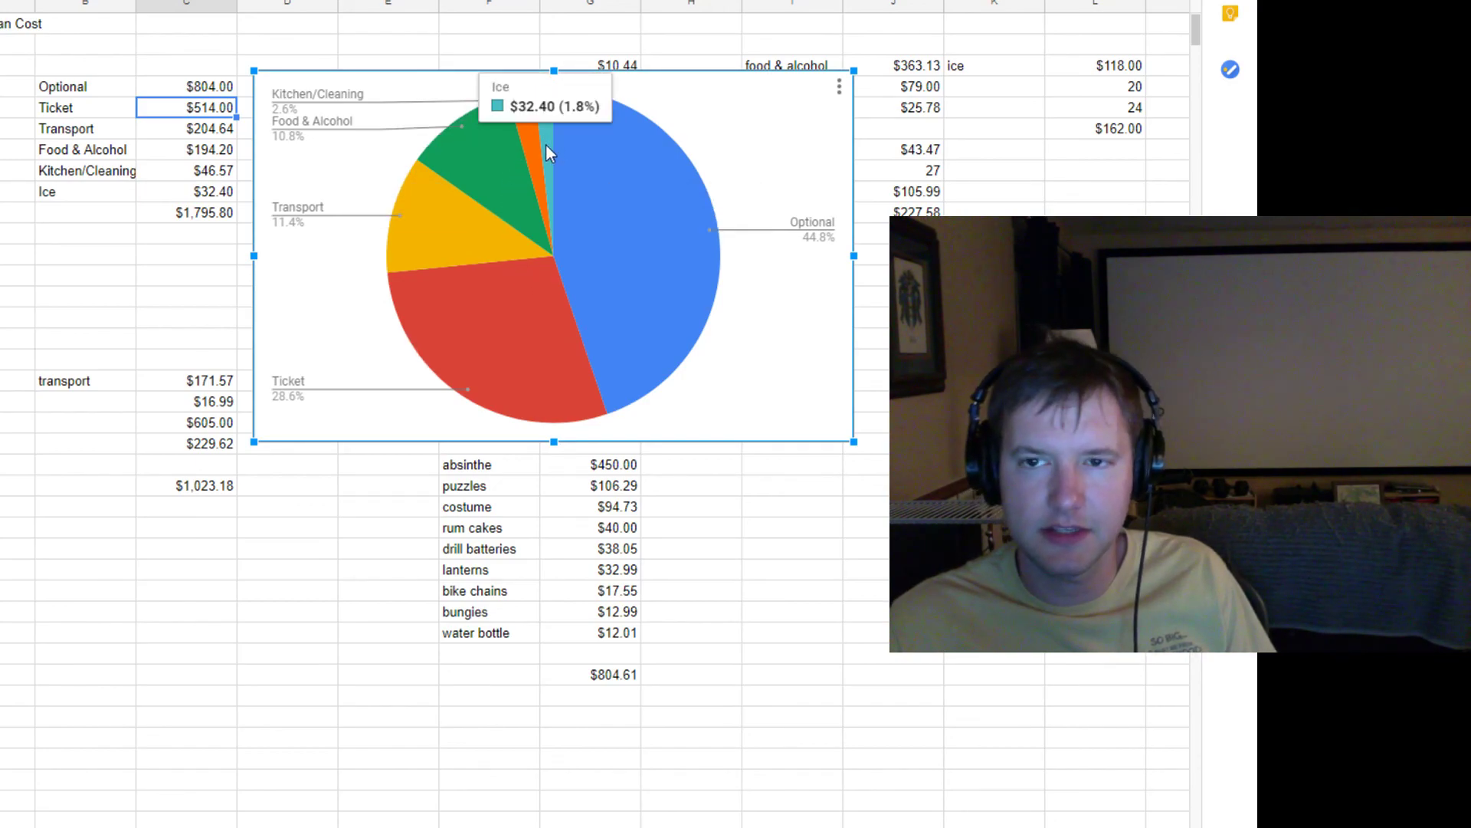